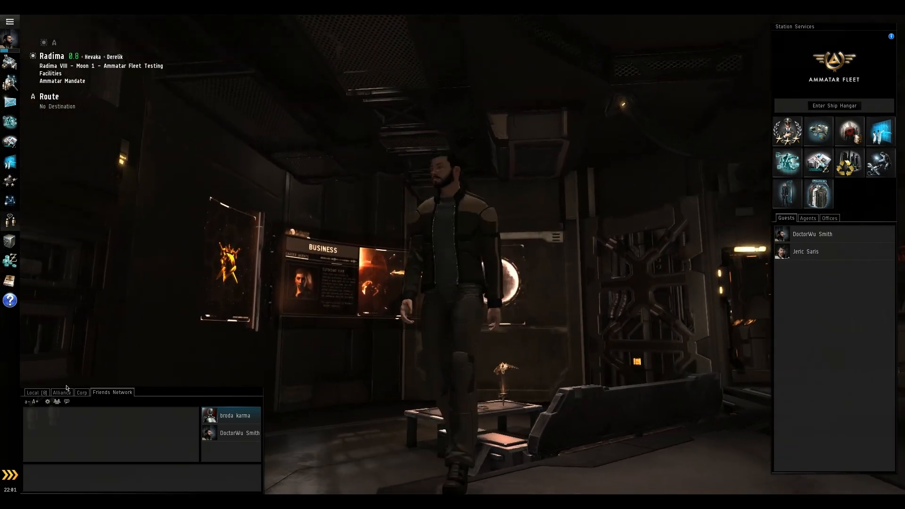
- Switch the chat window to the Alliance channel before heading to the hangar balcony
{"action": "left_click", "coordinate": [61, 392]}
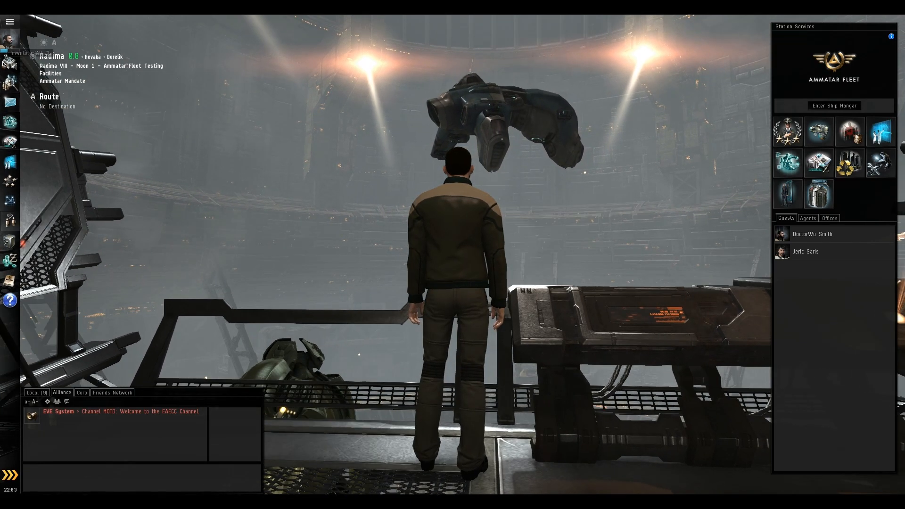
- Open the Inventory and view the Brutix 'Derpix' and its empty Drone Bay
{"action": "left_click", "coordinate": [10, 64]}
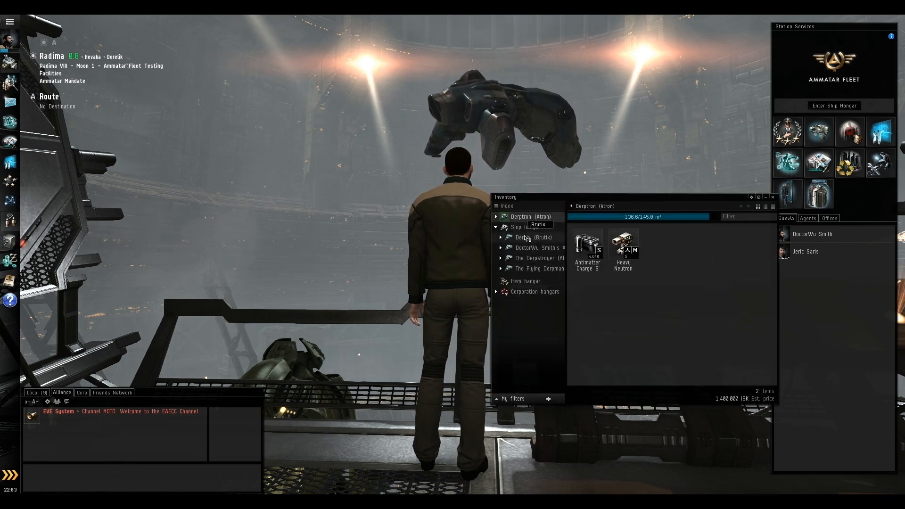
{"action": "left_click", "coordinate": [533, 238]}
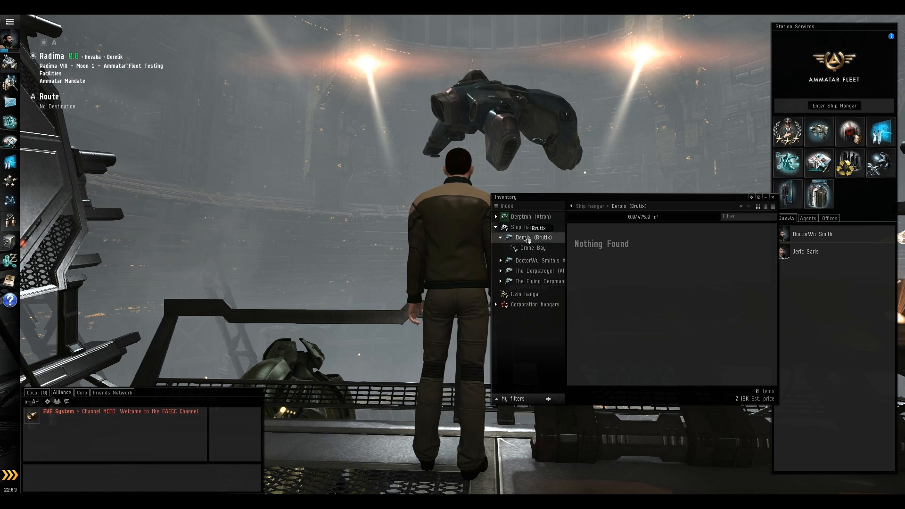
{"action": "left_click", "coordinate": [525, 228]}
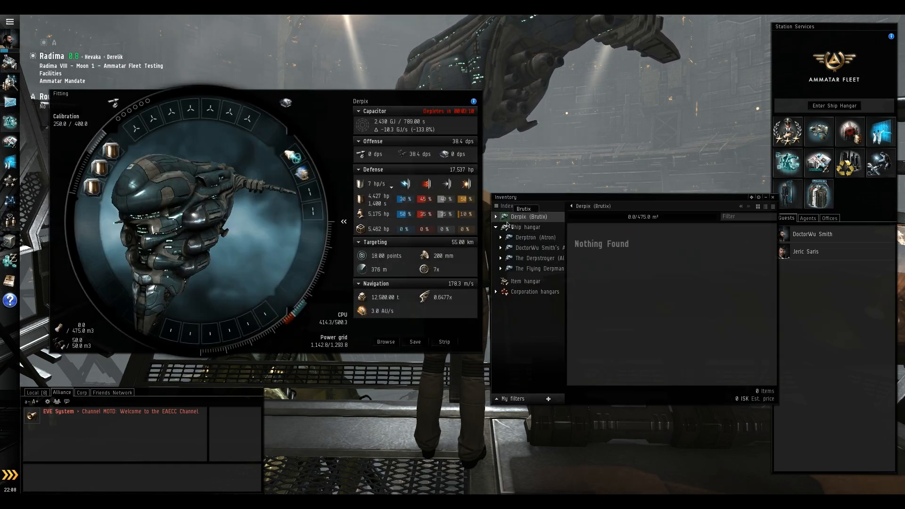
- Select item hangar entries to fit weapon modules and move Hammerhead I drones to the Brutix
{"action": "left_click", "coordinate": [525, 281]}
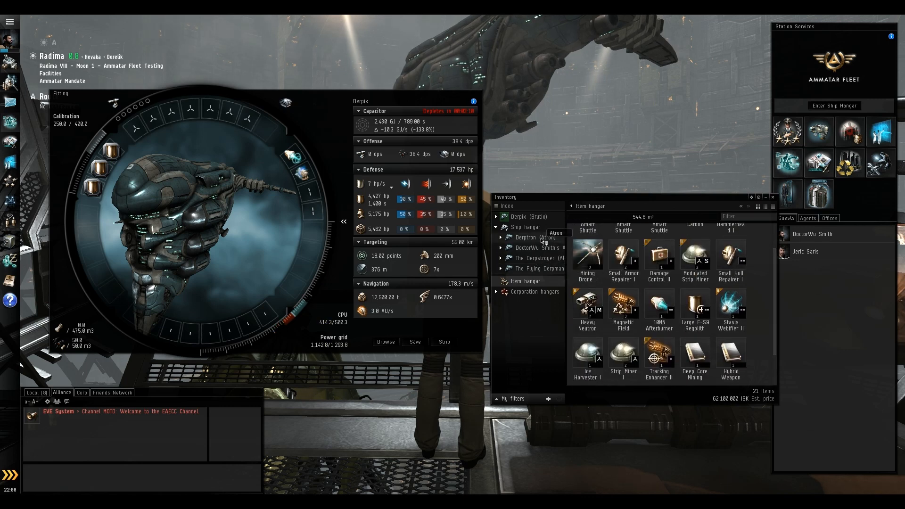
{"action": "left_click", "coordinate": [531, 238]}
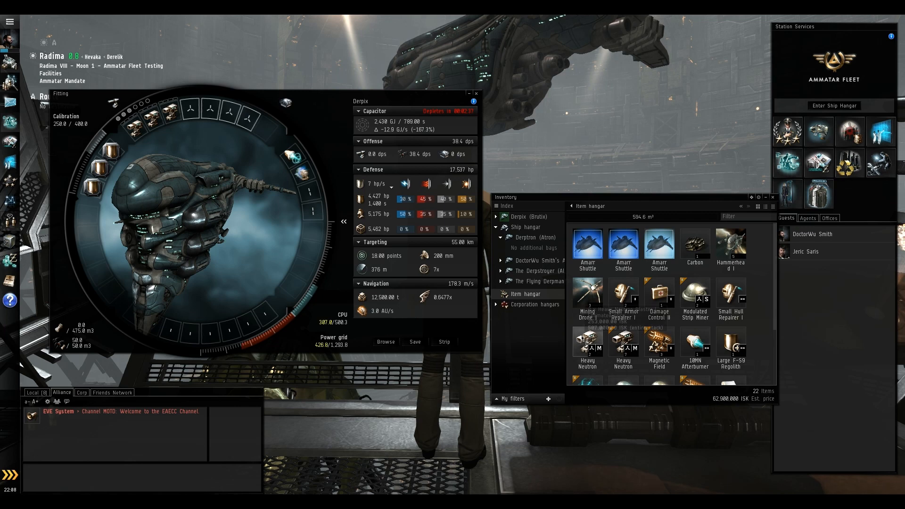
{"action": "mouse_move", "coordinate": [587, 340]}
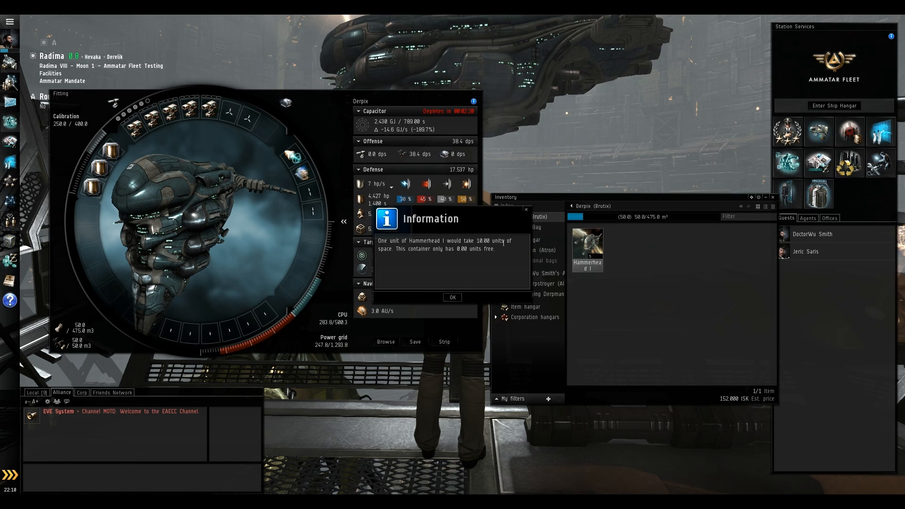
- Dismiss the not-enough-space warning and load a Hammerhead I drone into the drone bay
{"action": "left_click", "coordinate": [452, 297]}
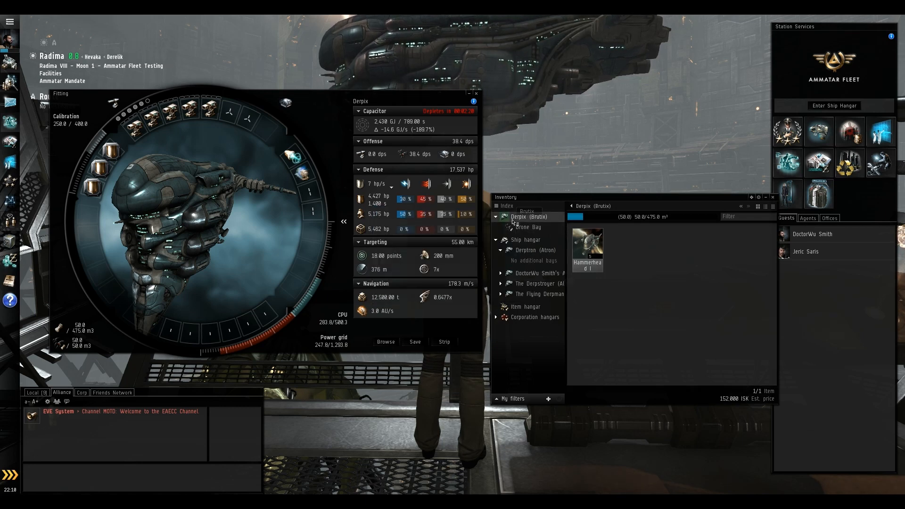
{"action": "left_click", "coordinate": [526, 227]}
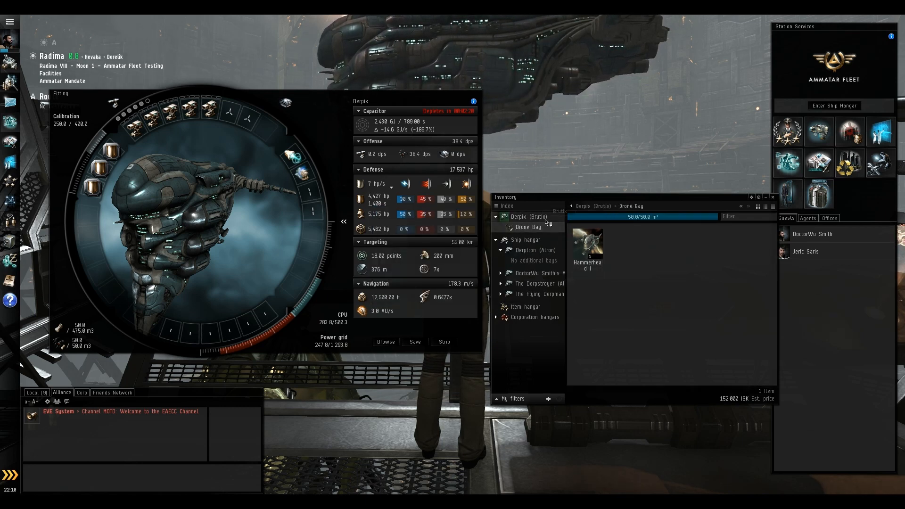
{"action": "left_click", "coordinate": [525, 306]}
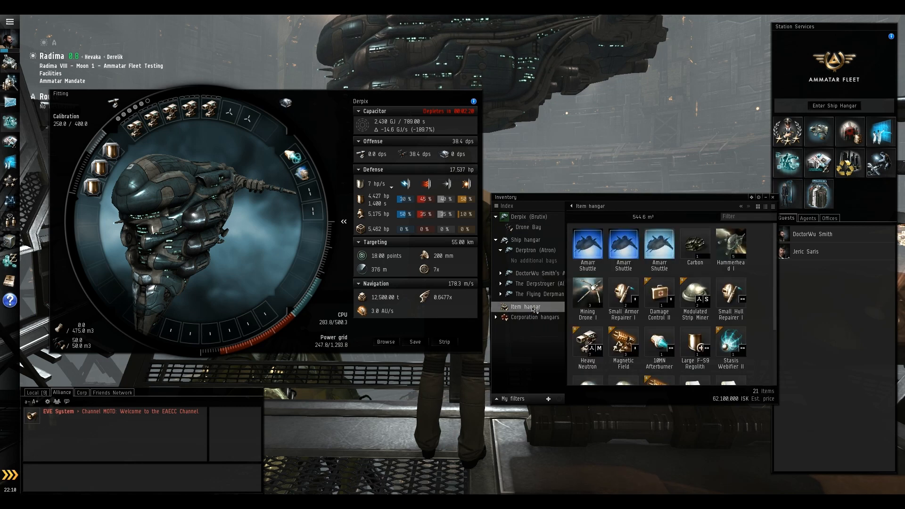
{"action": "mouse_move", "coordinate": [623, 293]}
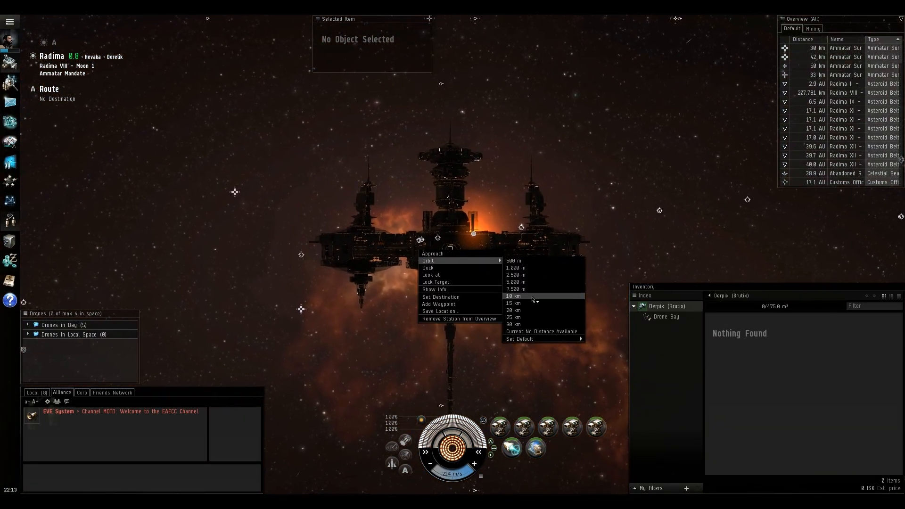
- Undock into space, then check the Friends Network channel and return to Alliance chat
{"action": "left_click", "coordinate": [513, 295]}
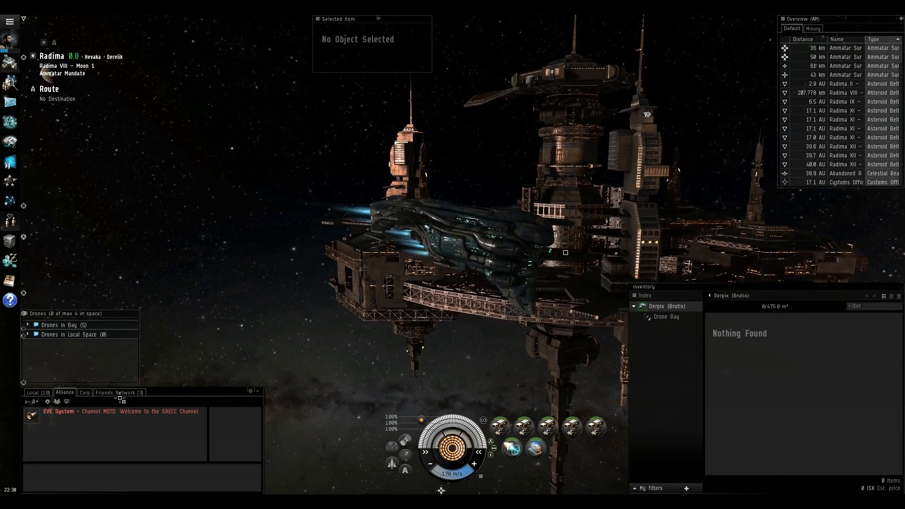
{"action": "left_click", "coordinate": [116, 393]}
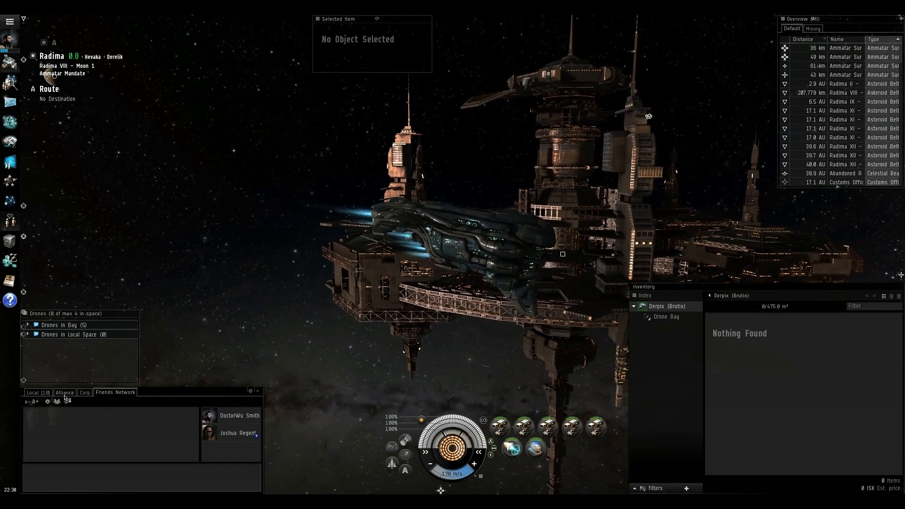
{"action": "left_click", "coordinate": [64, 393]}
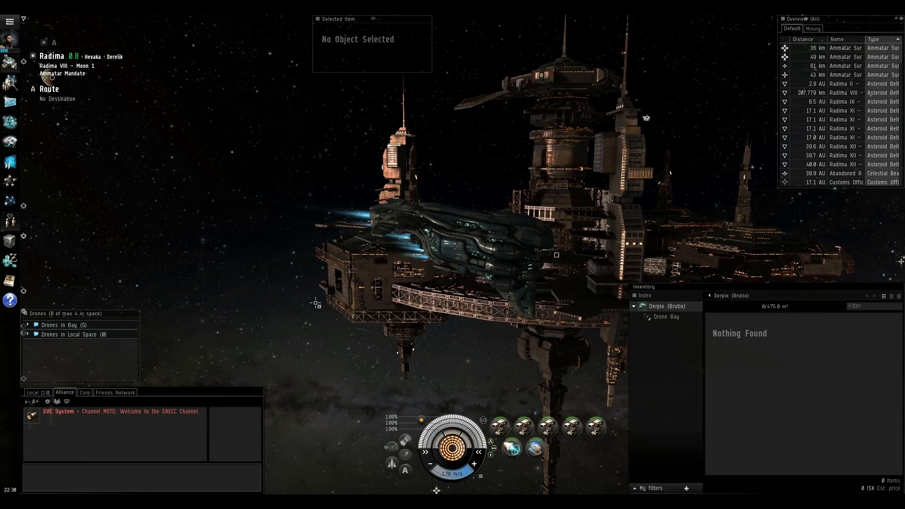